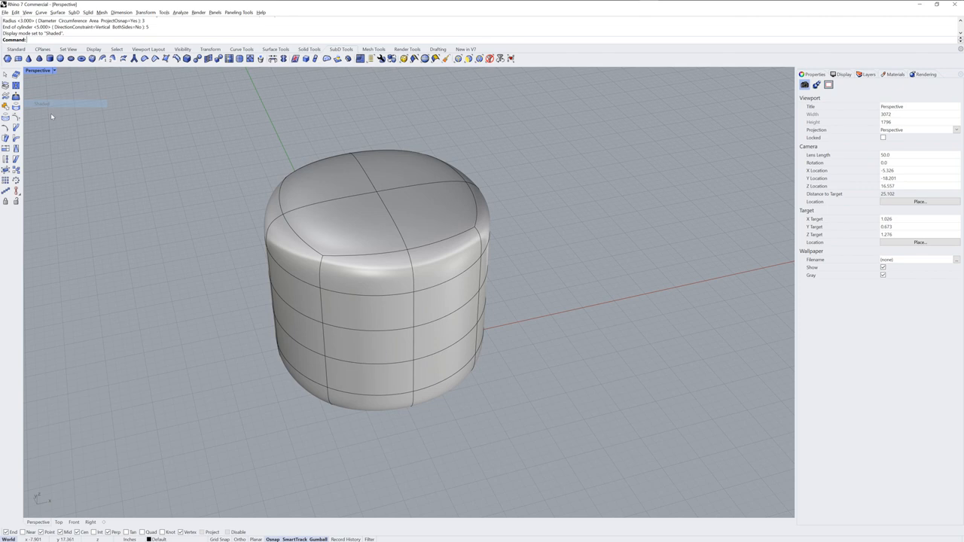
Step: Select the SubD cylinder to reshape it with straight sides and a flatter top
click(377, 196)
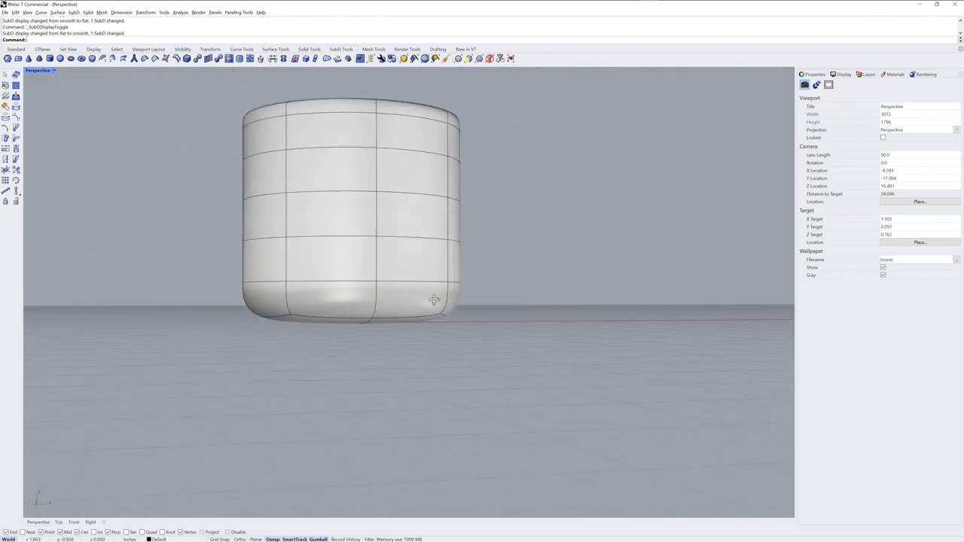
Step: Select the cylinder's base face and push it inward to recess the cup floor
click(350, 297)
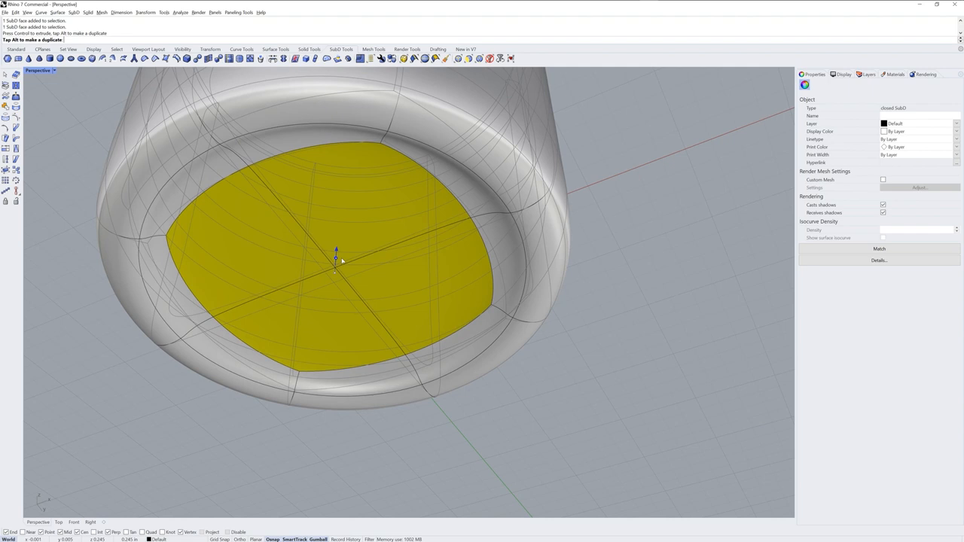
drag(336, 250, 336, 245)
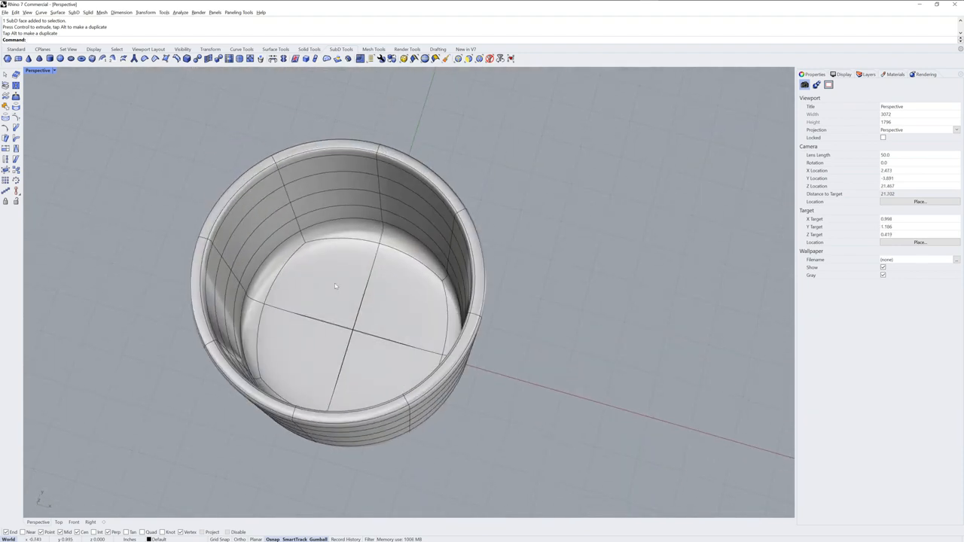
Step: Select the inner floor face and switch to a see-through display for insetting edge loops
click(339, 294)
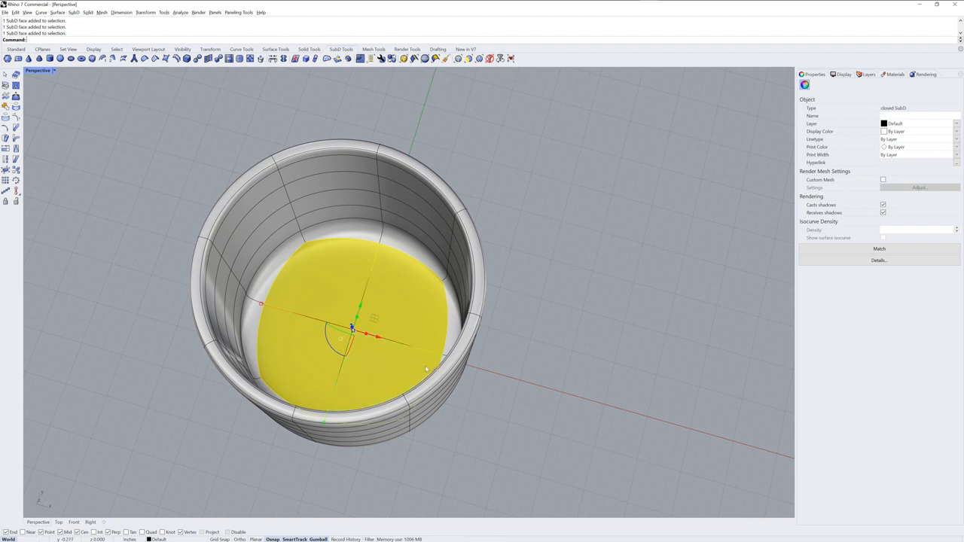
click(38, 70)
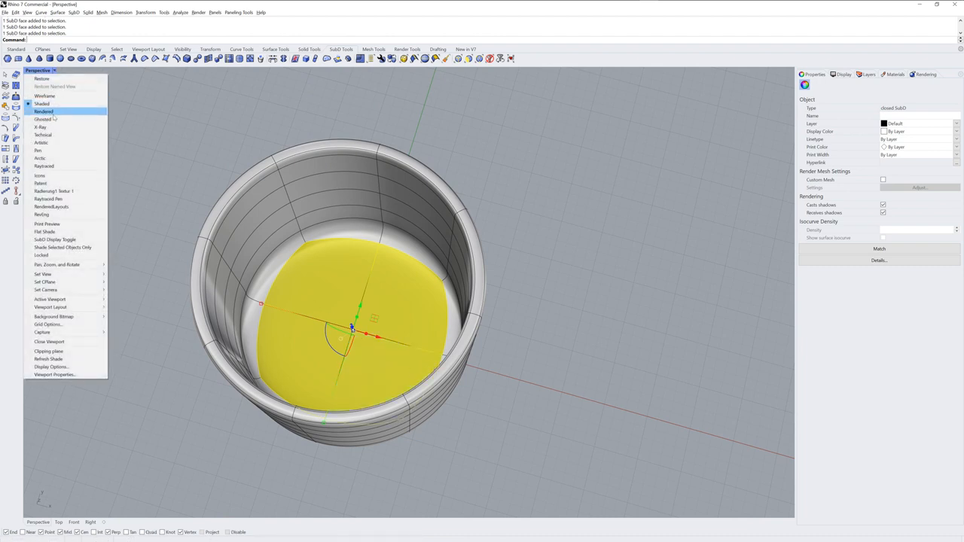
click(43, 119)
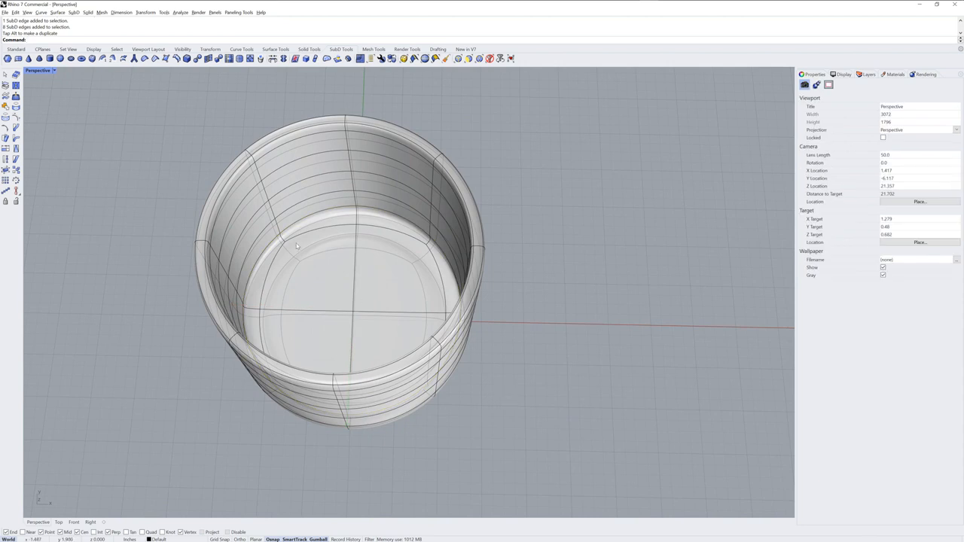
click(346, 286)
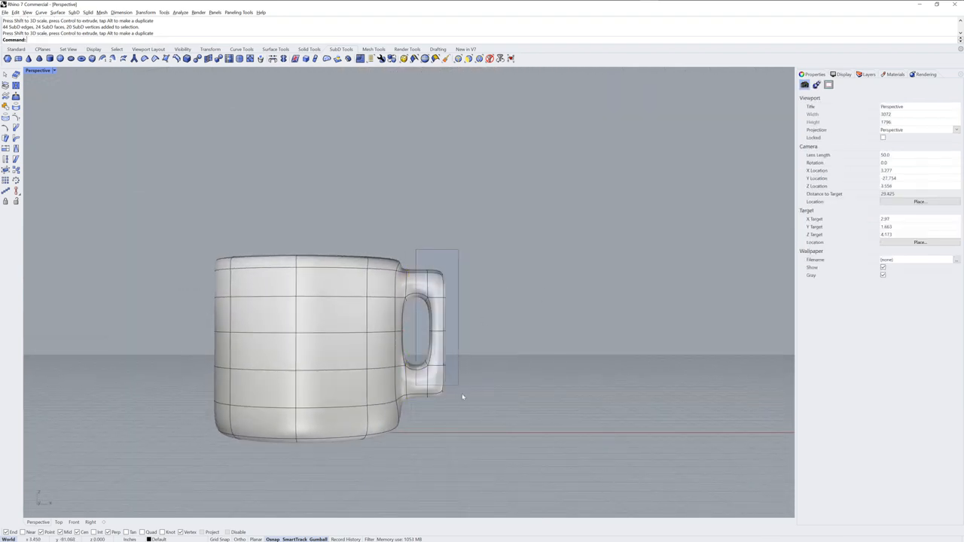
Step: Bridge two extruded side faces with SubD Bridge into a squared handle
click(433, 324)
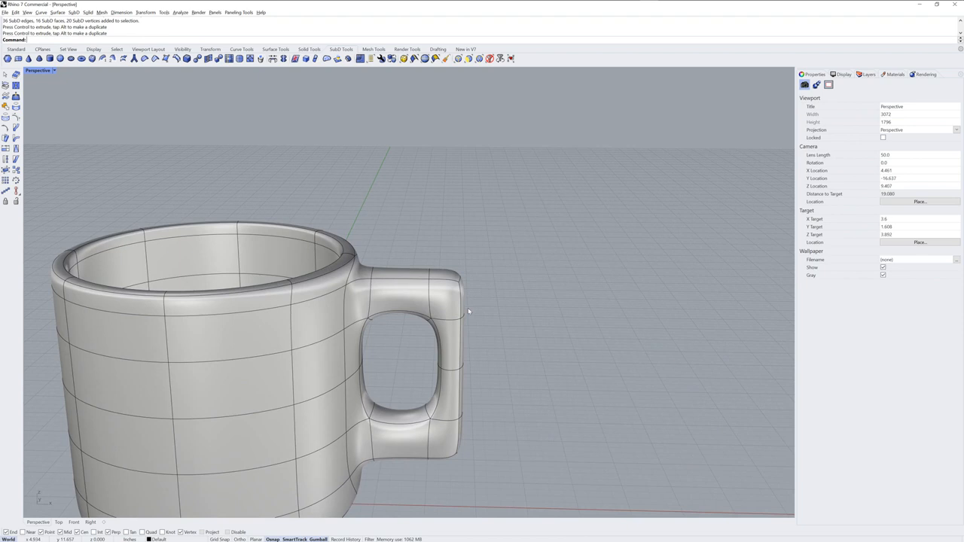
Step: Select the handle's vertices and edges to round the boxy handle into a curve
click(445, 290)
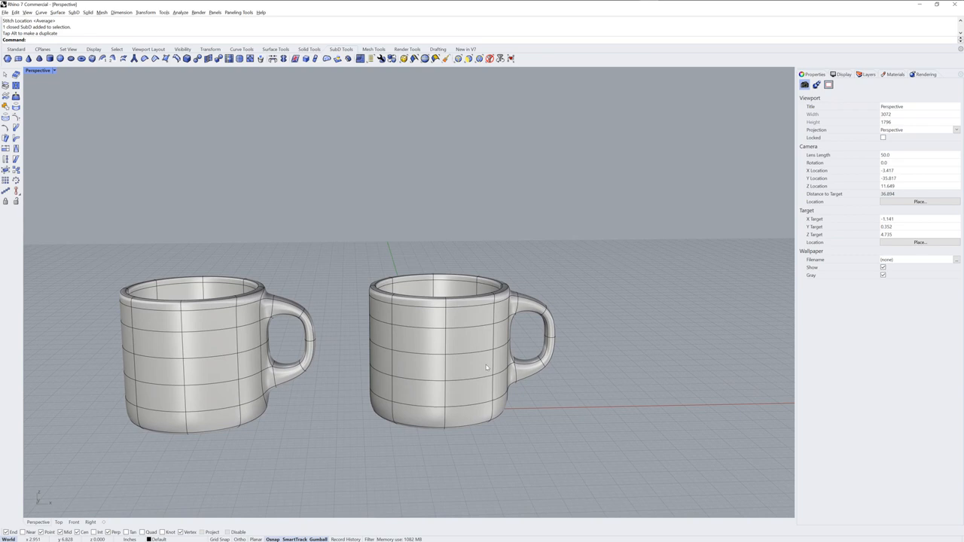
Step: Select the copied mug and compare both mugs in the Front viewport
click(452, 346)
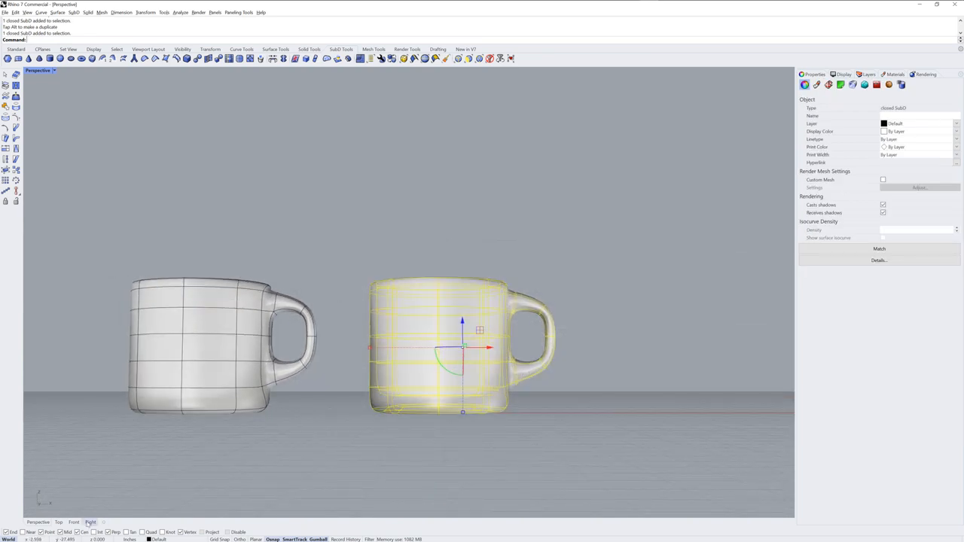
click(74, 522)
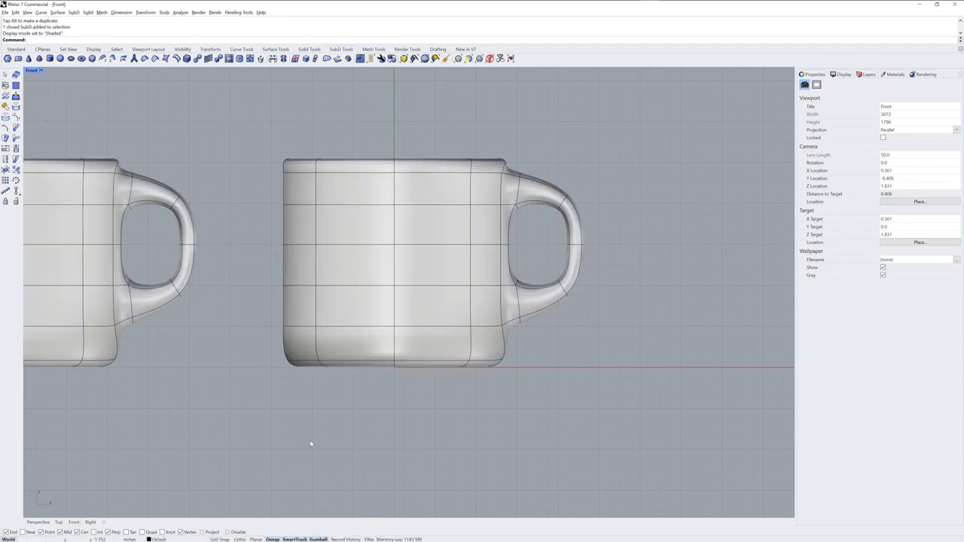
drag(260, 121, 598, 339)
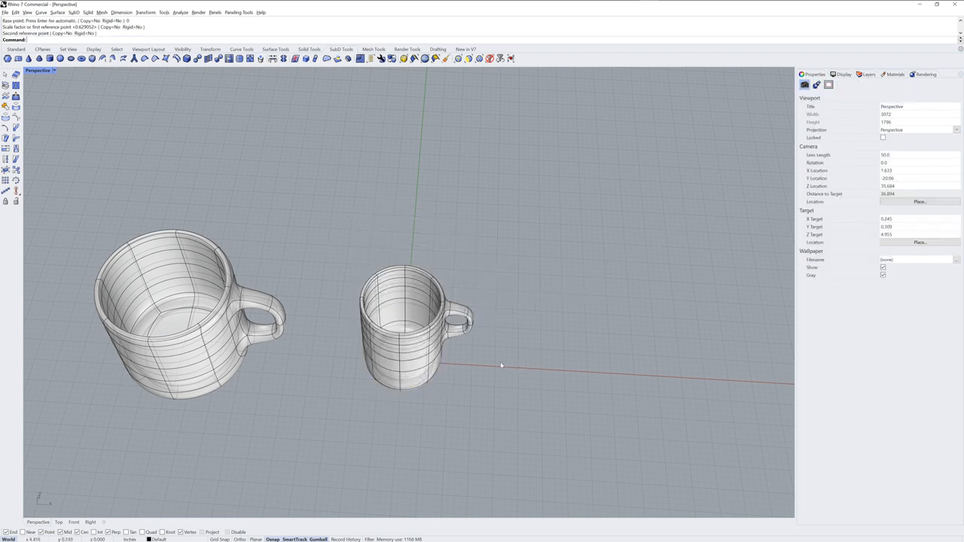
Step: Set the viewport display back to Shaded so both mugs appear opaque
click(39, 70)
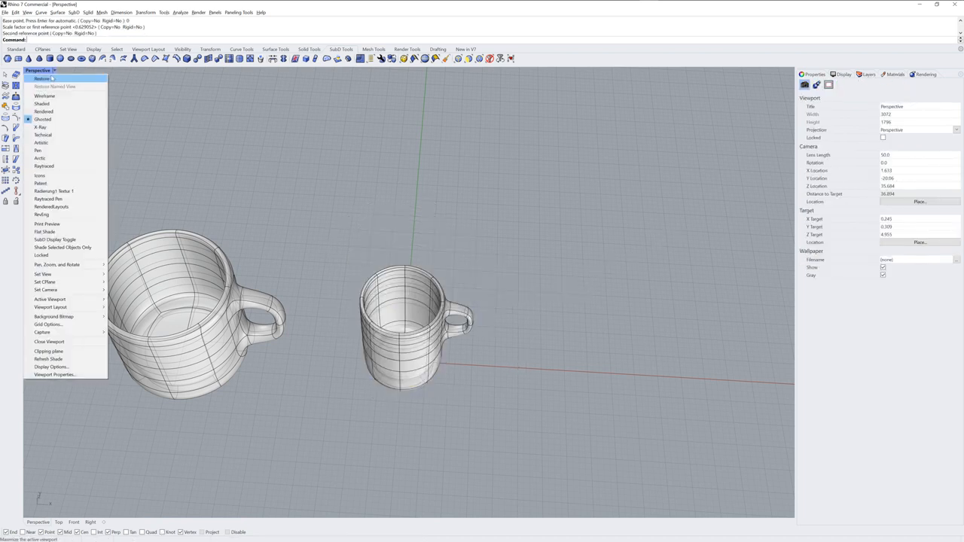
click(41, 103)
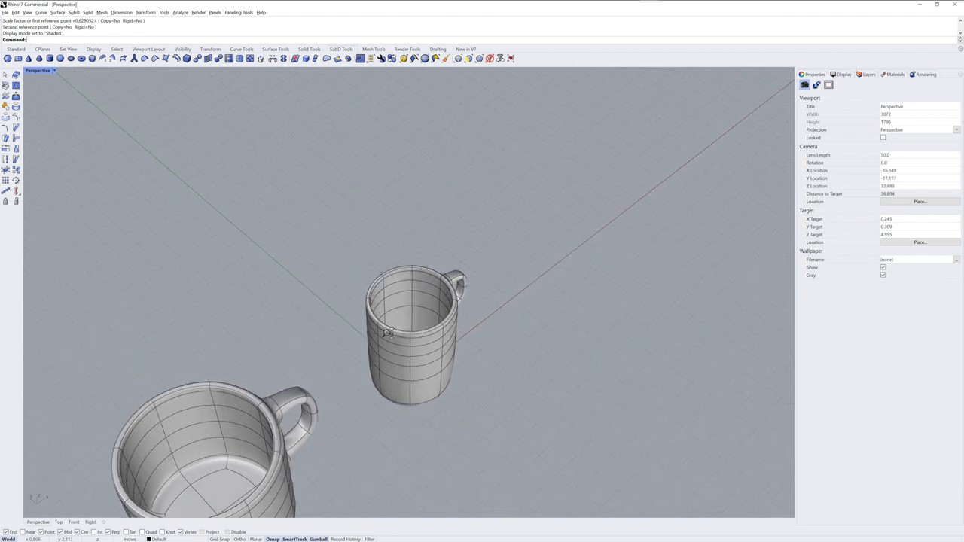